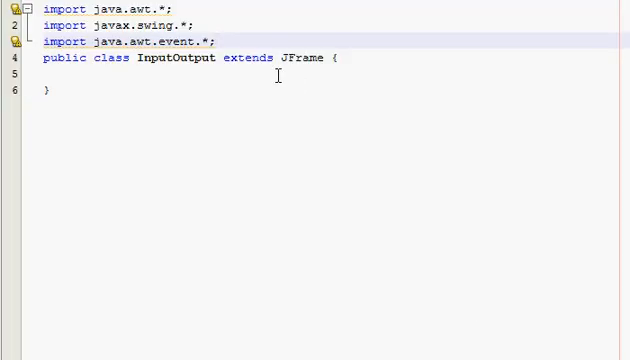
Step: Add the import java.io.*; statement at the top of the InputOutput class file
{"action": "left_click", "coordinate": [212, 40]}
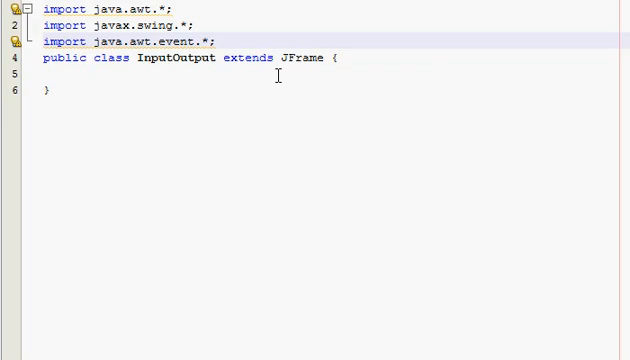
{"action": "left_click", "coordinate": [216, 40]}
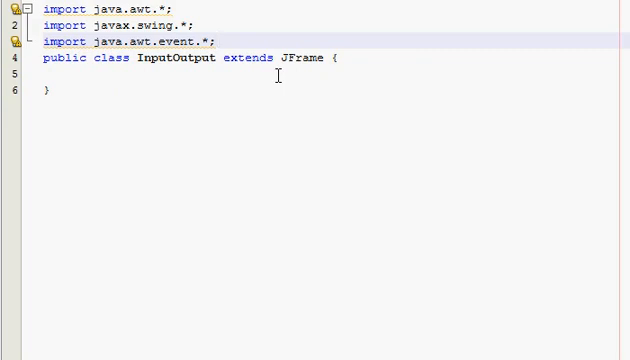
{"action": "left_click", "coordinate": [212, 40]}
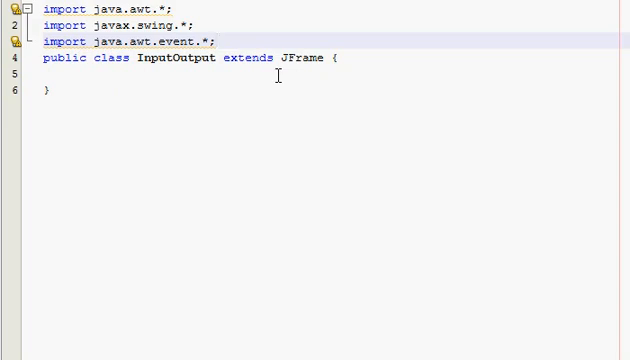
{"action": "left_click", "coordinate": [214, 40]}
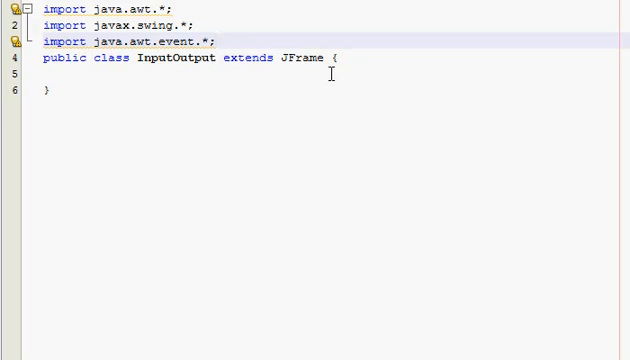
{"action": "mouse_move", "coordinate": [148, 76]}
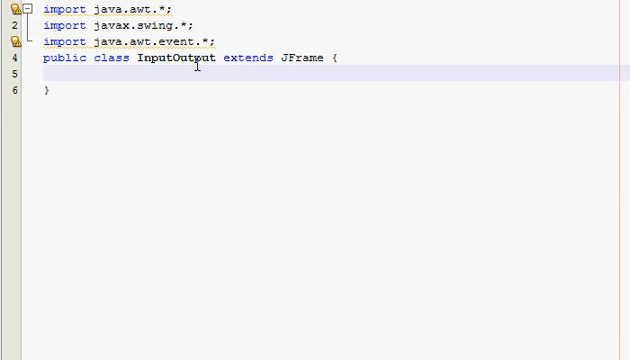
{"action": "left_click", "coordinate": [40, 76]}
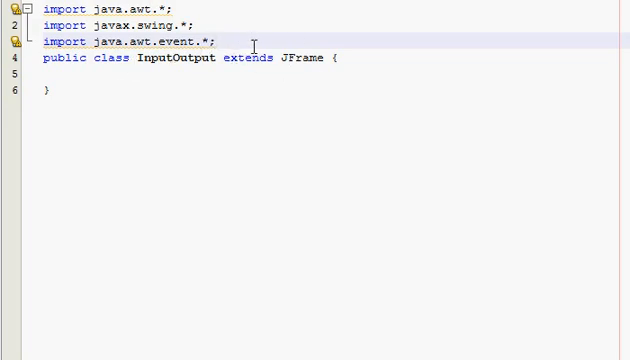
{"action": "type", "text": "import"}
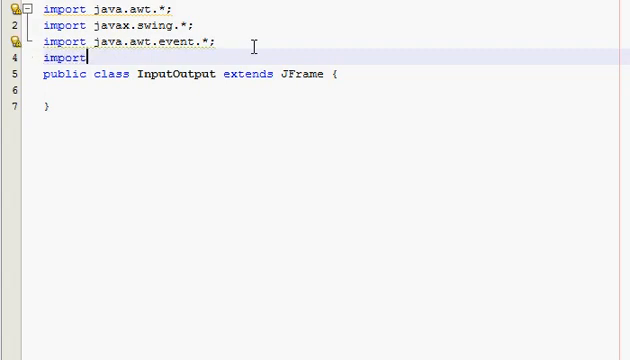
{"action": "type", "text": "java."}
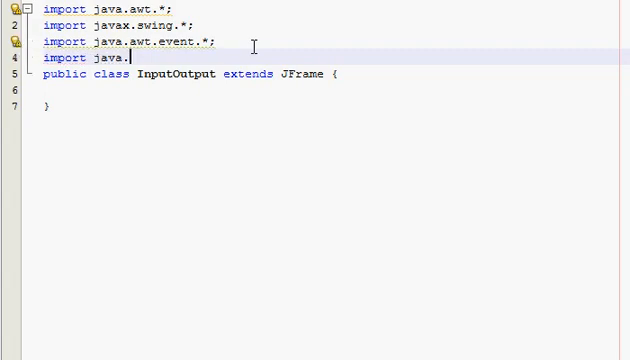
{"action": "type", "text": "io.*;"}
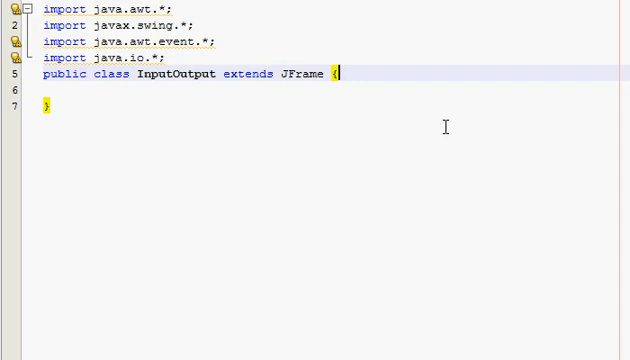
{"action": "key", "text": "enter"}
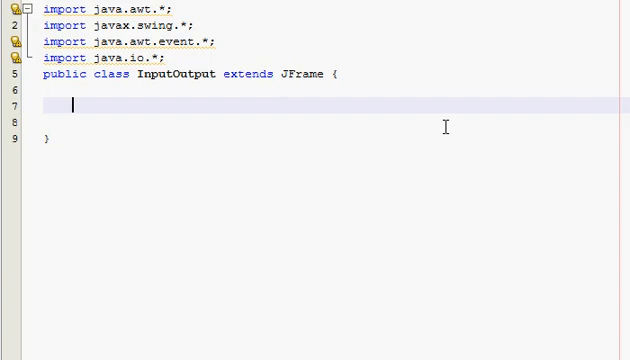
Step: Declare JLabel label and JTextField tf fields, then an empty public InputOutput() constructor
{"action": "type", "text": "JLabel label;"}
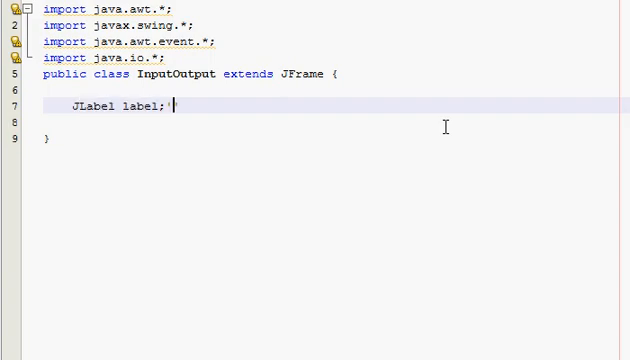
{"action": "key", "text": "Return"}
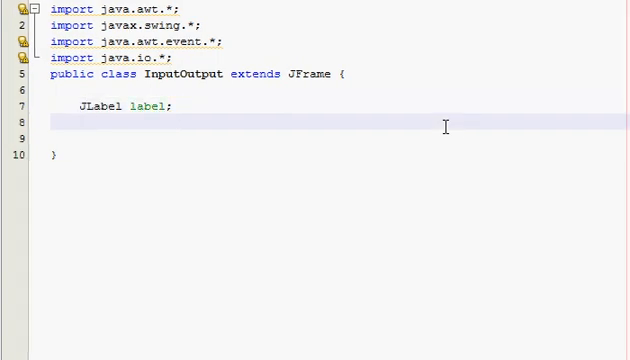
{"action": "type", "text": "JTextField"}
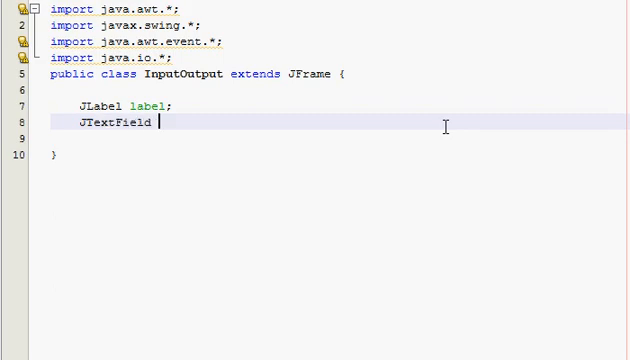
{"action": "type", "text": "tf;"}
{"action": "type", "text": "public"}
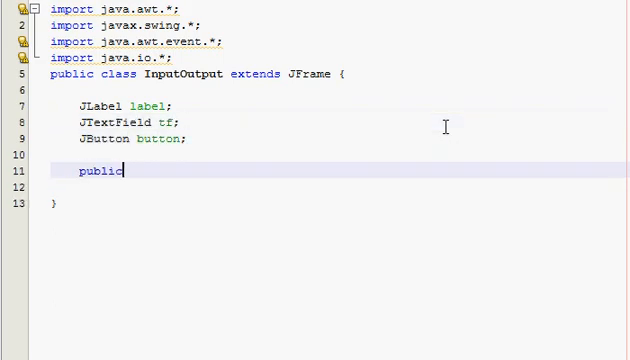
{"action": "type", "text": "InputOutput();"}
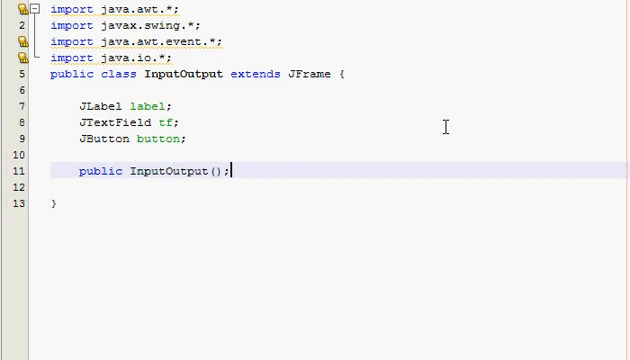
{"action": "type", "text": "{"}
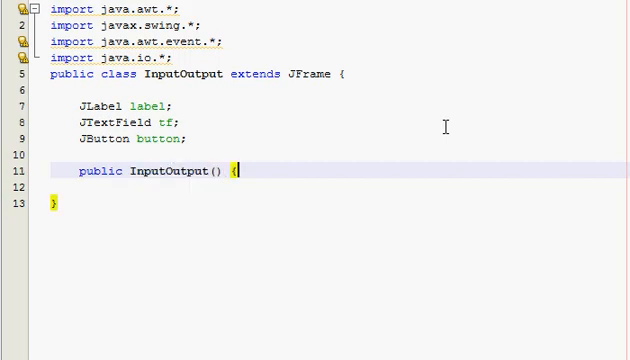
{"action": "key", "text": "Enter"}
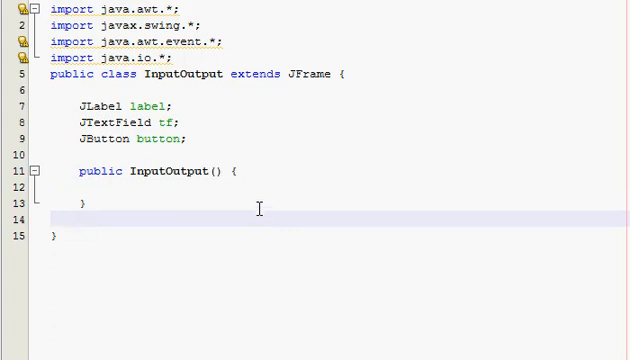
{"action": "key", "text": "Backspace"}
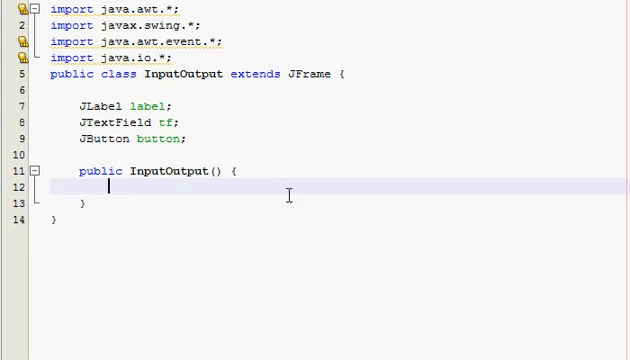
Step: Write setLayout(new FlowLayout()), create label "Enter text to wreit to file" and add(label)
{"action": "type", "text": "setlayout(new FlowLayout());"}
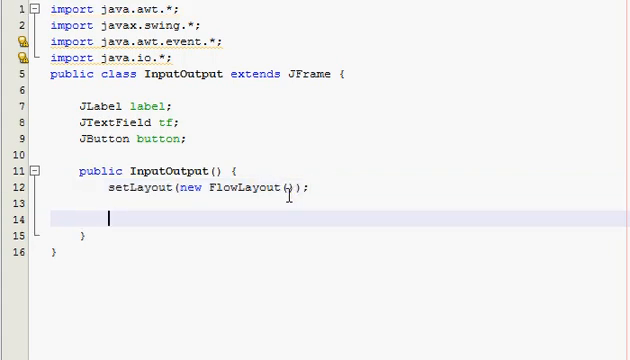
{"action": "type", "text": "label"}
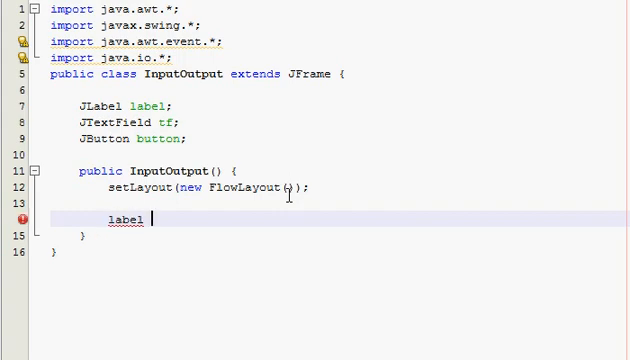
{"action": "type", "text": "= new JL"}
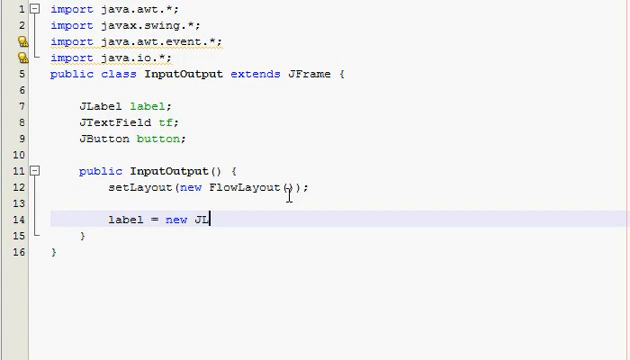
{"action": "type", "text": "abel(\"Enter text to wr"}
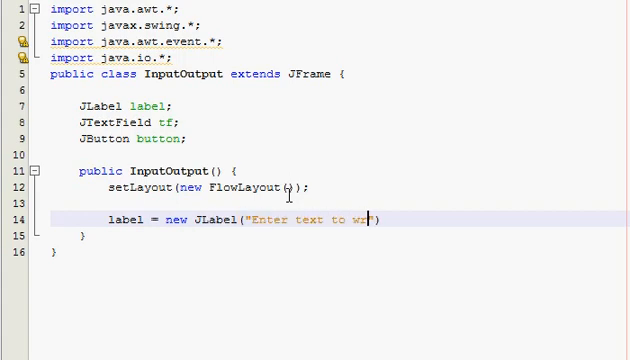
{"action": "key", "text": "Backspace"}
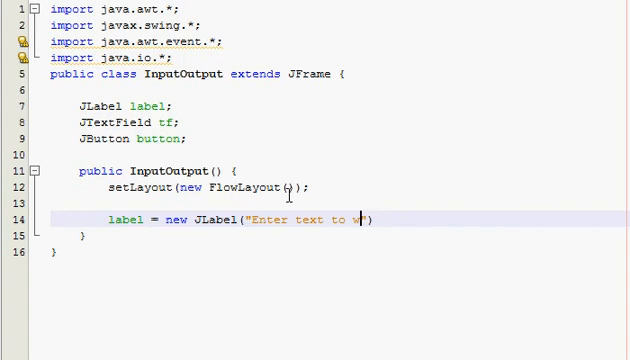
{"action": "type", "text": "eit to file"}
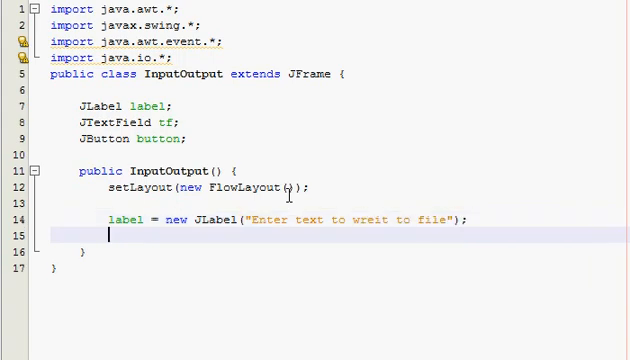
{"action": "type", "text": "add(labe);"}
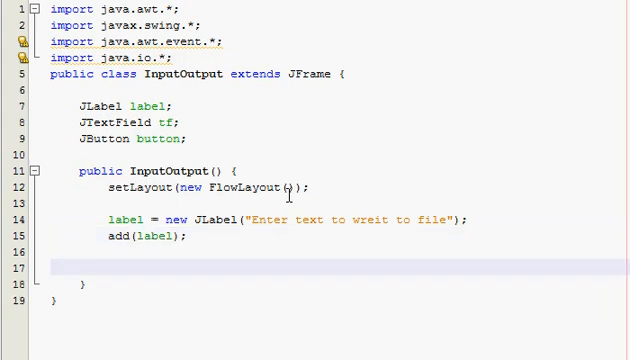
Step: Create tf = new JTextField(10) and add it to the frame with add(tf)
{"action": "type", "text": "tf = new J"}
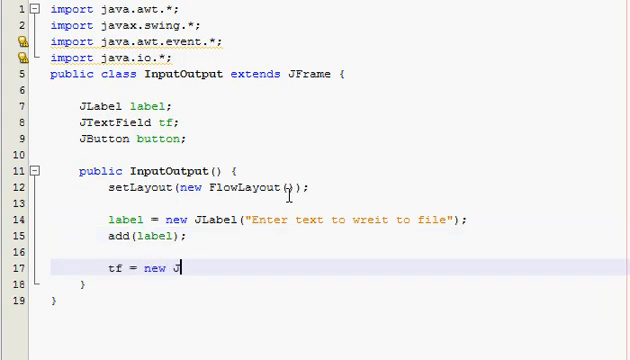
{"action": "type", "text": "TextField"}
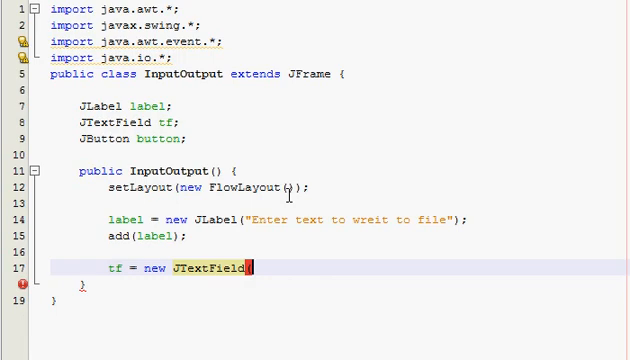
{"action": "type", "text": "(10)"}
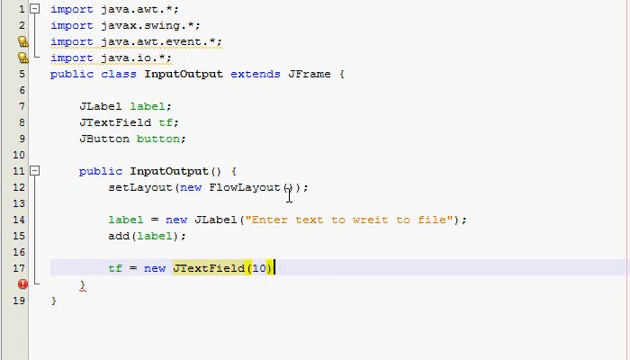
{"action": "type", "text": "add"}
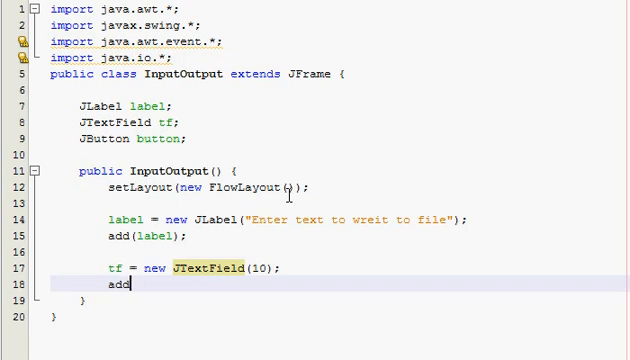
{"action": "type", "text": "(tf);"}
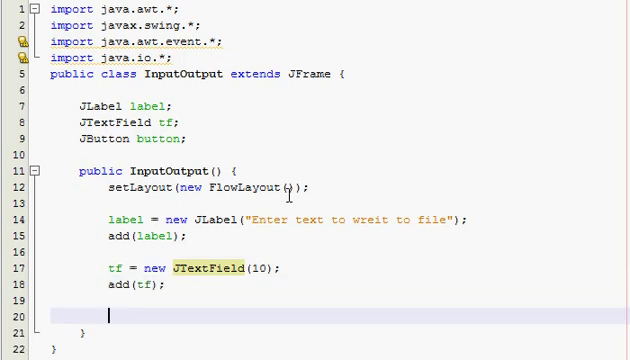
Step: Create button = new JButton("Write to file") and add it to the frame
{"action": "type", "text": "button = new JButton("}
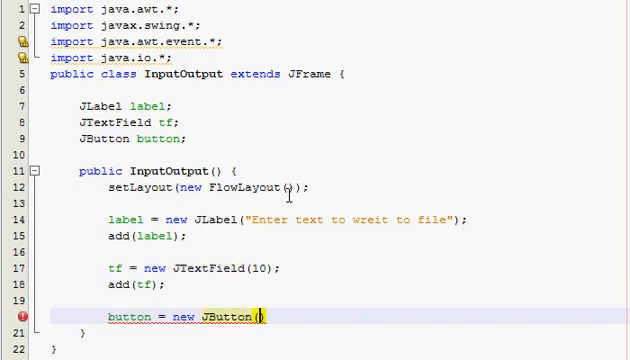
{"action": "type", "text": "\"Wreit t"}
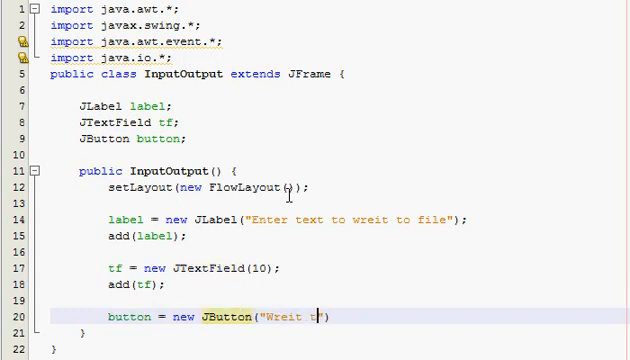
{"action": "type", "text": "Write to file"}
{"action": "type", "text": "add(button);"}
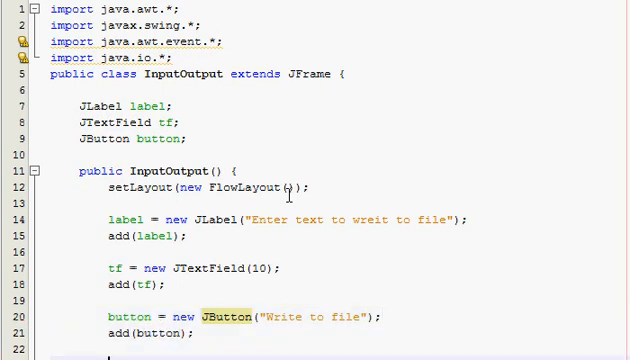
{"action": "scroll", "scroll_direction": "down", "scroll_amount": 3}
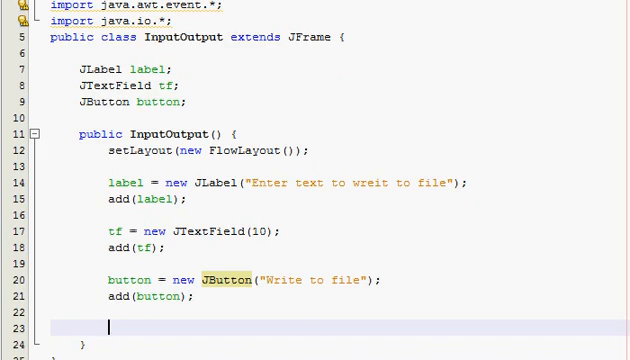
{"action": "scroll", "scroll_direction": "down", "scroll_amount": 3}
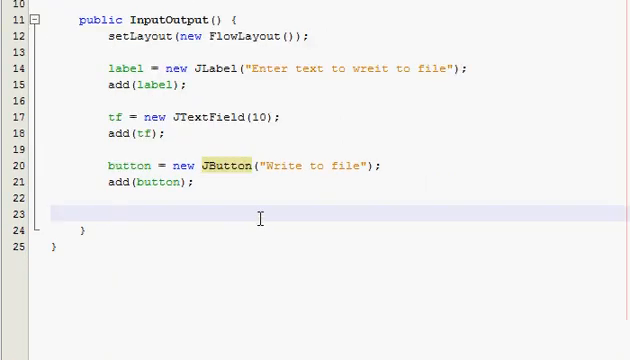
Step: Write event e = new event(); and button.addActionListener(e); after add(button)
{"action": "left_click", "coordinate": [110, 214]}
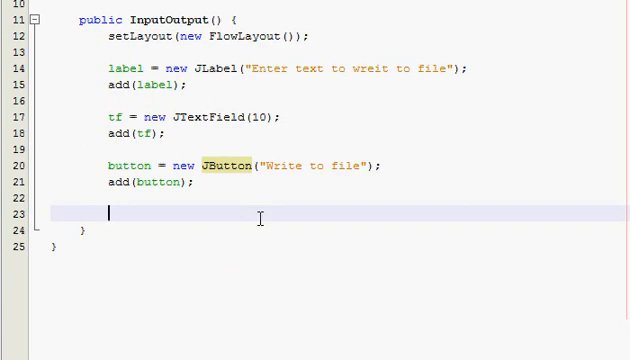
{"action": "type", "text": "event e = new event();"}
{"action": "type", "text": "button"}
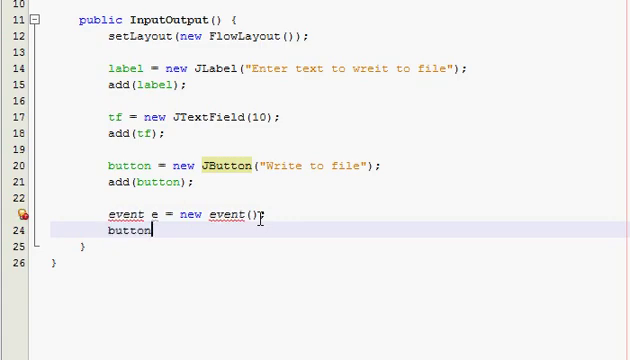
{"action": "type", "text": ".addActionListener(e);"}
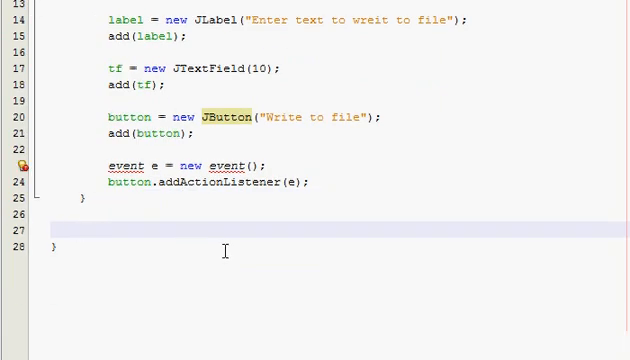
Step: Write class event implements ActionListener with actionPerformed(ActionEvent e) beginning a try block
{"action": "left_click", "coordinate": [82, 232]}
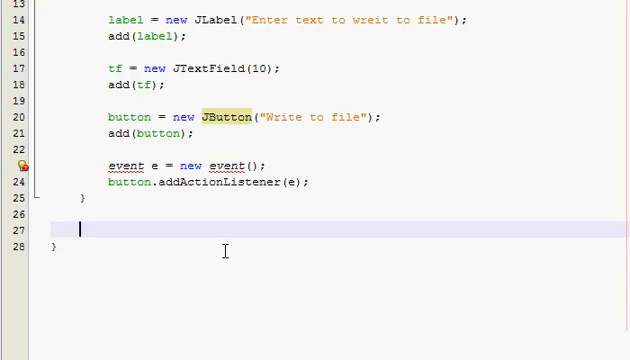
{"action": "type", "text": "public class event"}
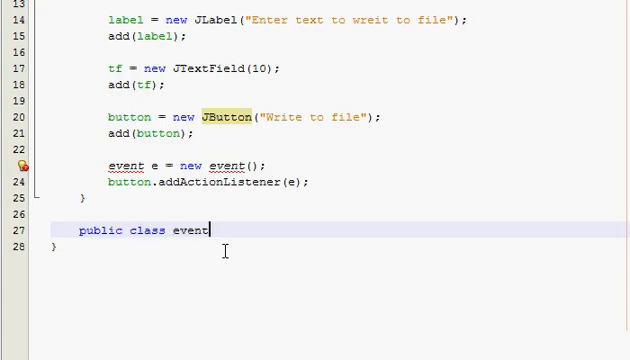
{"action": "double_click", "coordinate": [188, 230]}
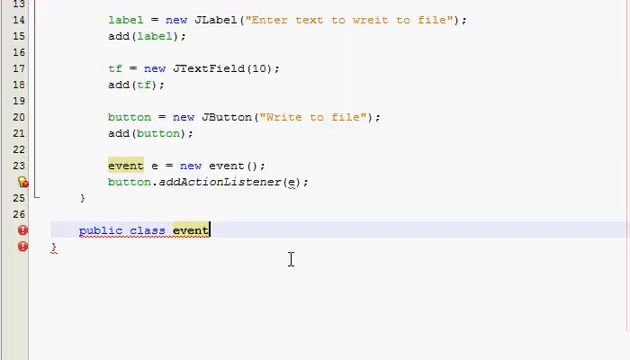
{"action": "type", "text": "impleme"}
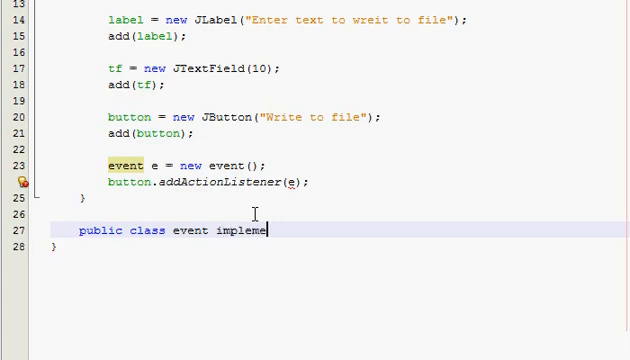
{"action": "type", "text": "nts ActionListe"}
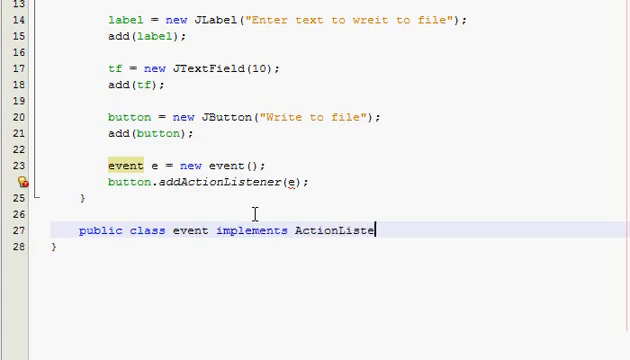
{"action": "type", "text": "ner {"}
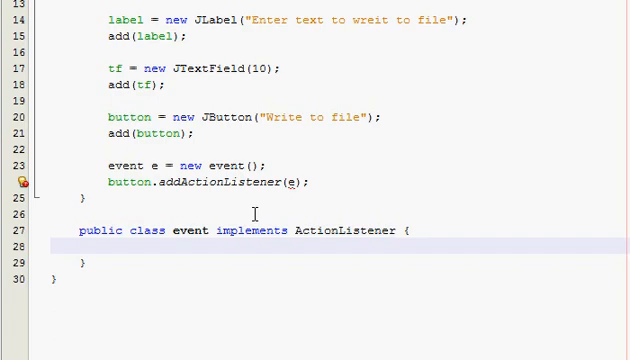
{"action": "type", "text": "public void actionPerformed(ActionEvent e) {"}
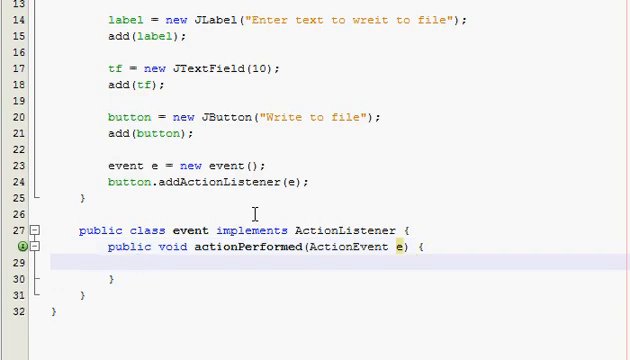
{"action": "type", "text": "try {"}
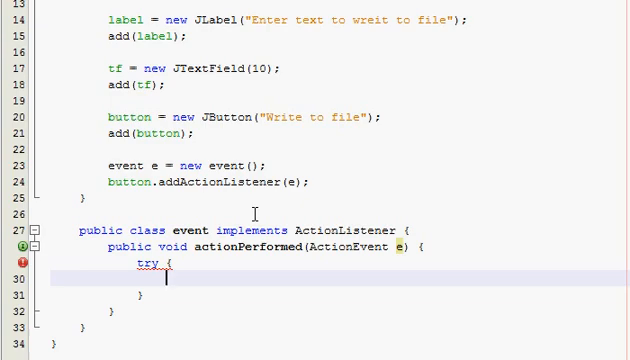
Step: Inside try, store the field contents with String word = tf.getText();
{"action": "type", "text": "String w"}
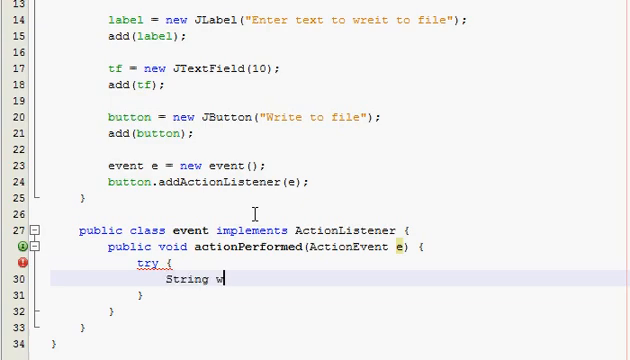
{"action": "type", "text": "ord = tf."}
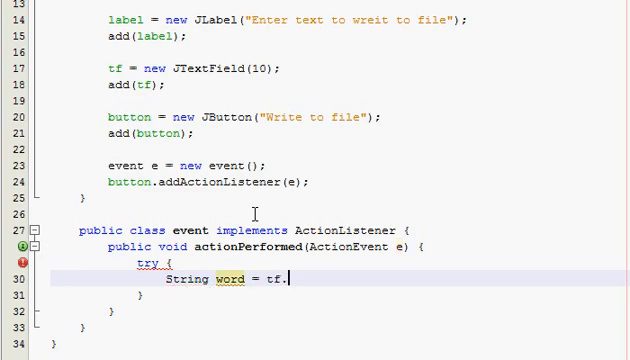
{"action": "type", "text": "getText();"}
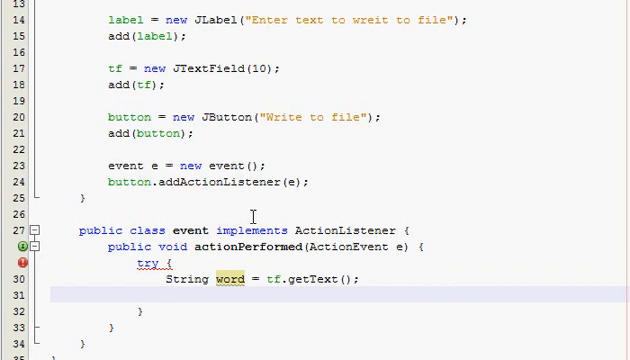
{"action": "scroll", "scroll_direction": "down", "scroll_amount": 3}
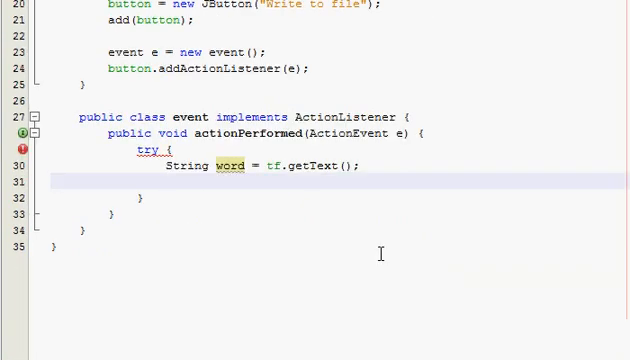
{"action": "left_click", "coordinate": [170, 180]}
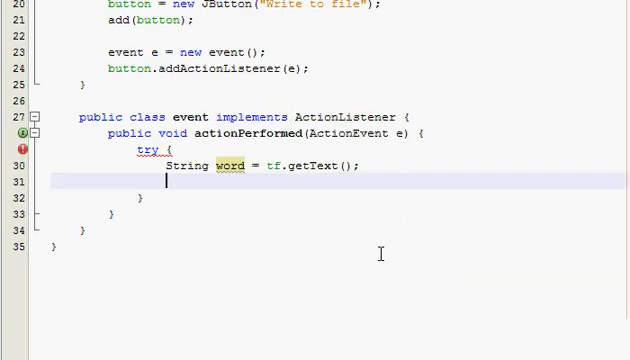
Step: Start FileWriter stream = new FileWriter("C:\\...") fixing the slashes after the drive letter
{"action": "type", "text": "FileWri"}
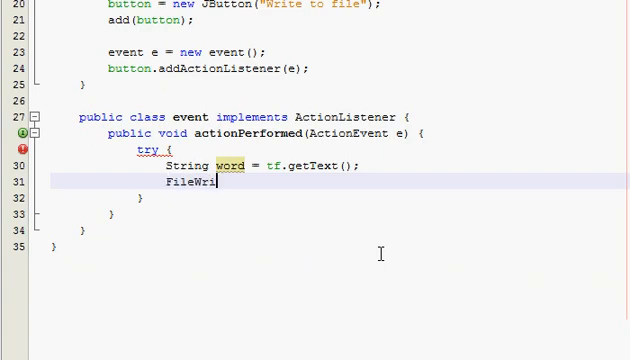
{"action": "type", "text": "ter"}
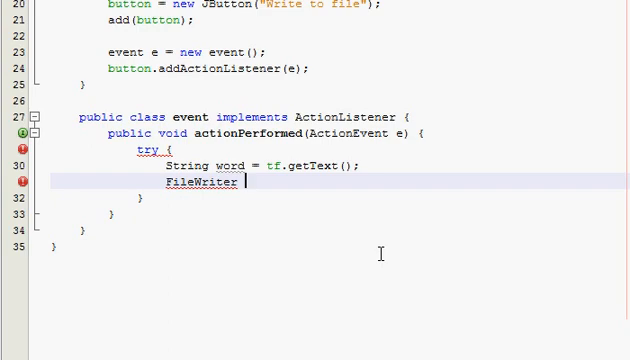
{"action": "type", "text": "strame"}
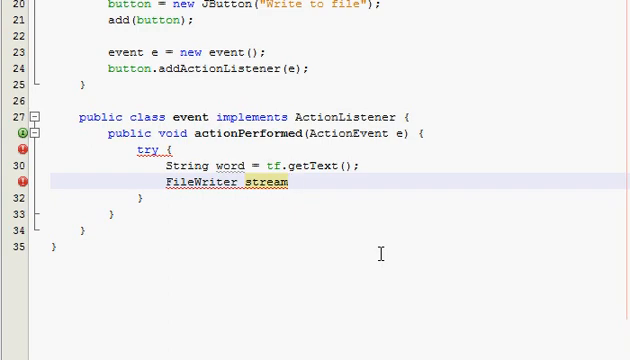
{"action": "type", "text": "="}
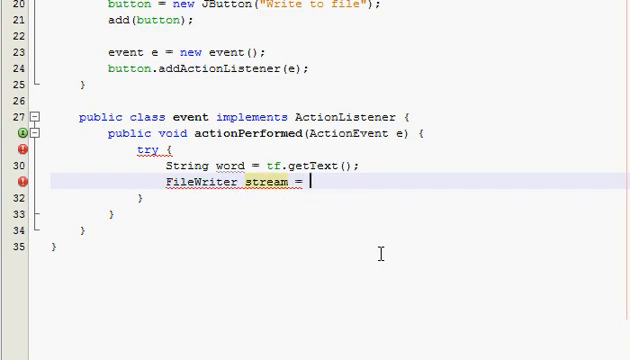
{"action": "type", "text": "FileWriter("}
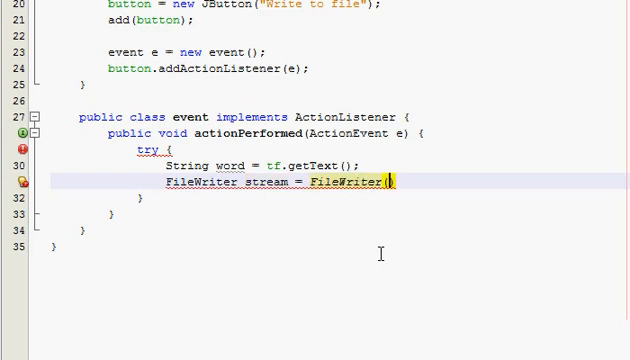
{"action": "type", "text": "\""}
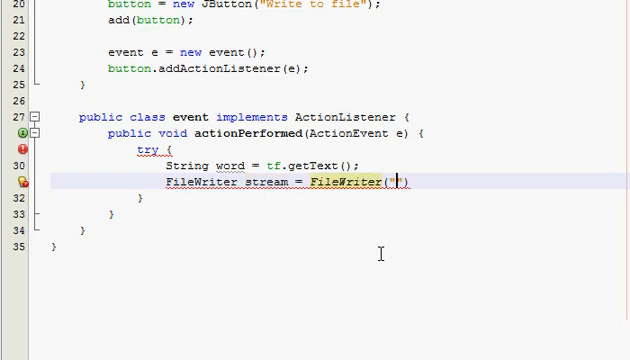
{"action": "type", "text": "\""}
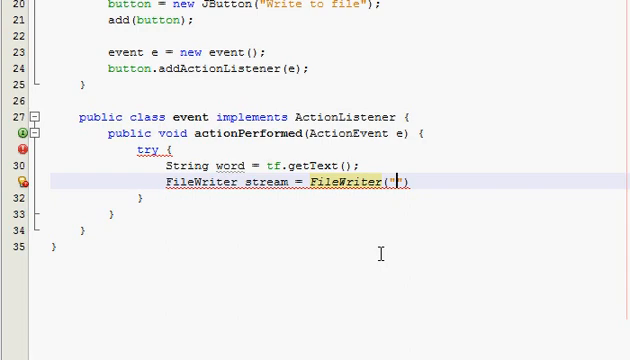
{"action": "type", "text": "C"}
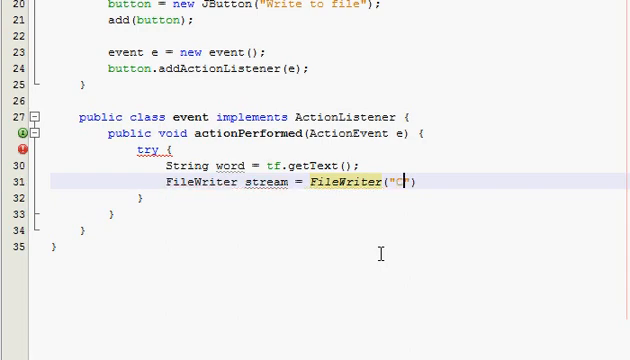
{"action": "type", "text": ")"}
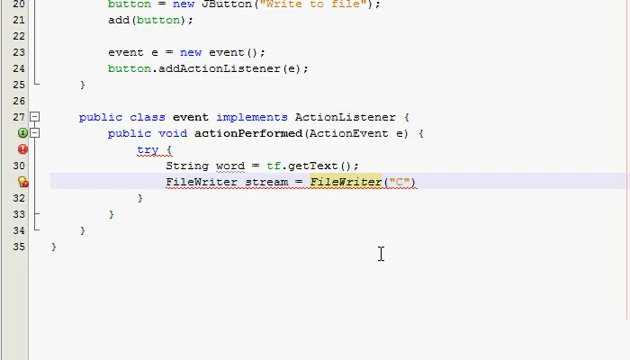
{"action": "type", "text": "://"}
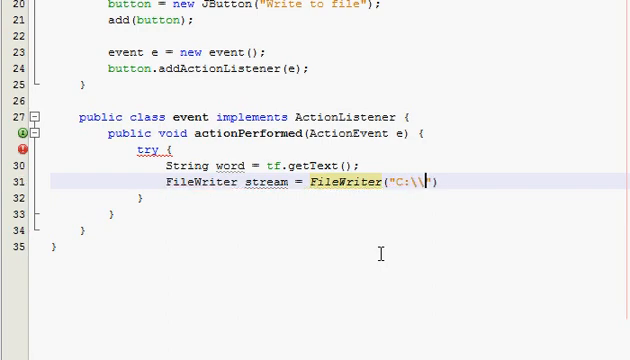
{"action": "key", "text": "Backspace"}
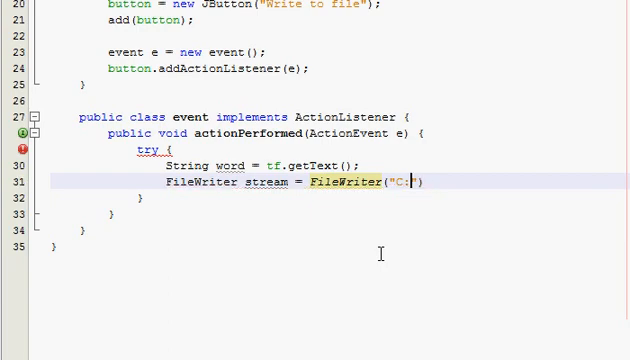
{"action": "type", "text": "//"}
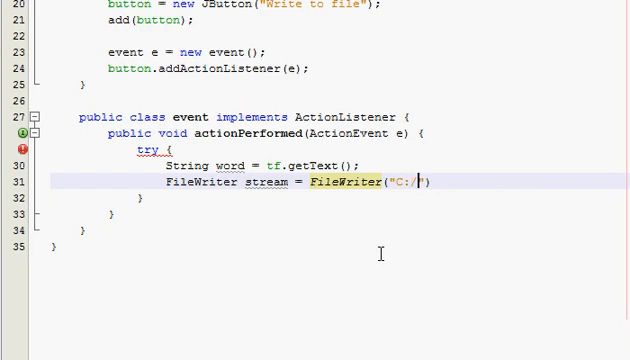
{"action": "key", "text": "Backspace"}
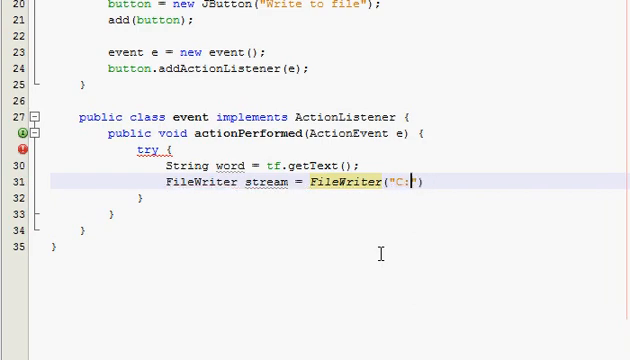
{"action": "type", "text": "\\\\"}
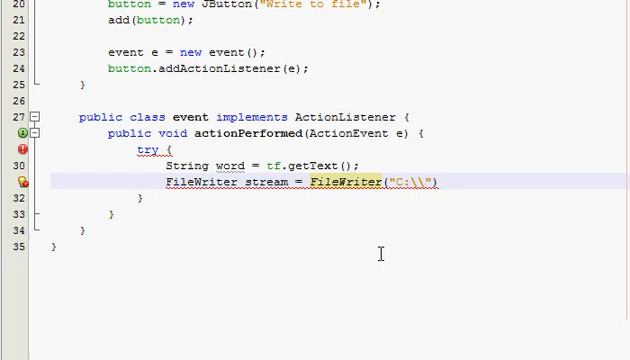
Step: Complete the path Users\\Computer2\\Documents\\file.txt and correct the misplaced FileWriter word
{"action": "type", "text": "Users\\"}
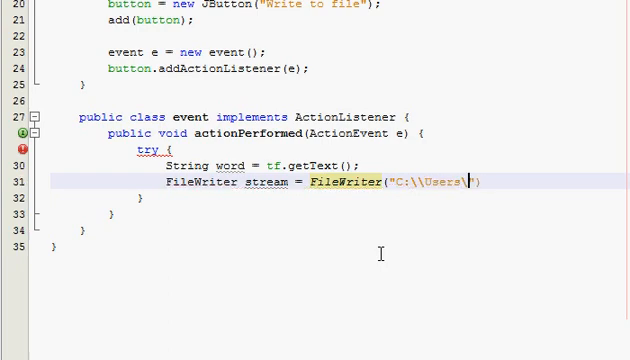
{"action": "type", "text": "\\"}
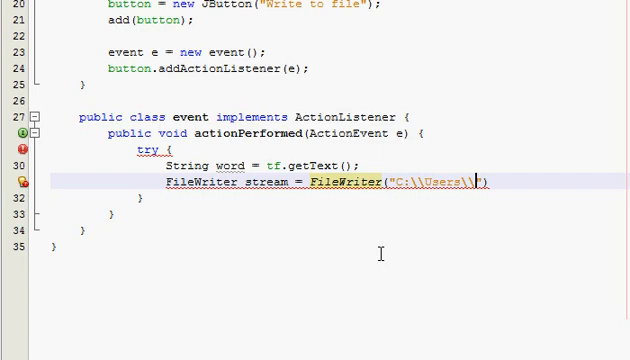
{"action": "type", "text": "C"}
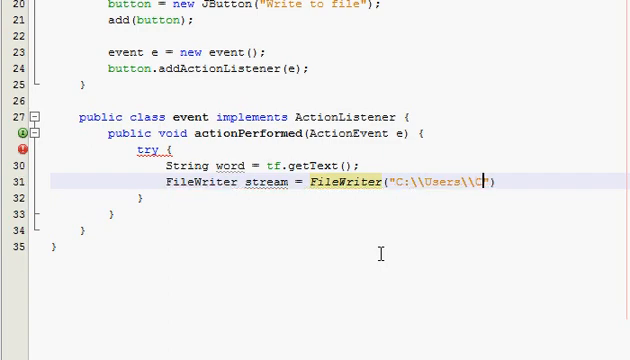
{"action": "type", "text": "omputer2"}
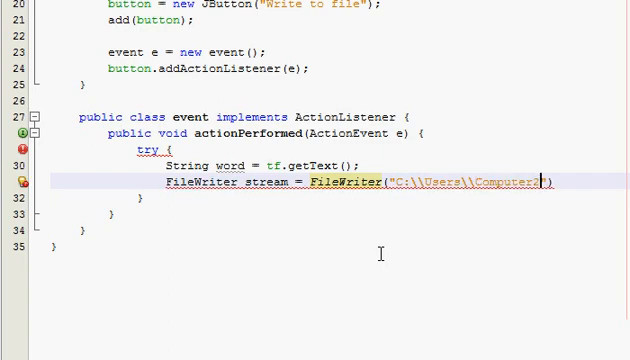
{"action": "type", "text": "\\\\Documents\\\\"}
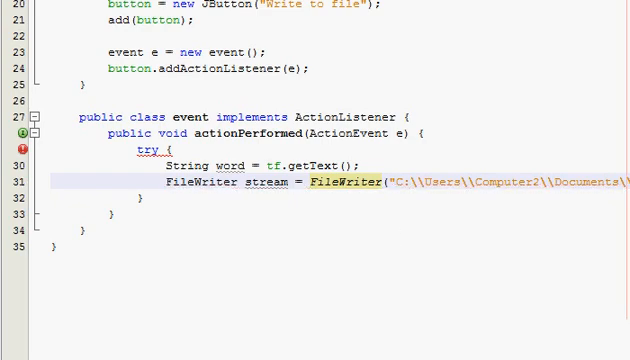
{"action": "mouse_move", "coordinate": [340, 184]}
{"action": "type", "text": " = new"}
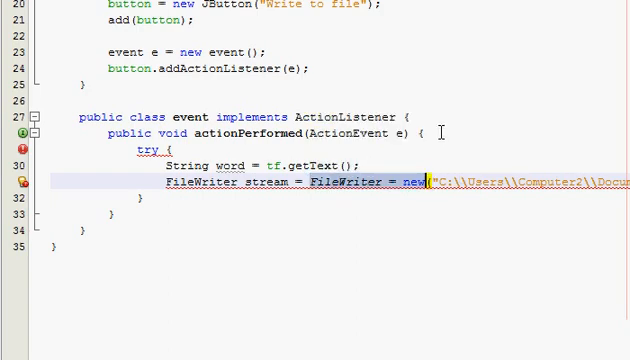
{"action": "double_click", "coordinate": [254, 184]}
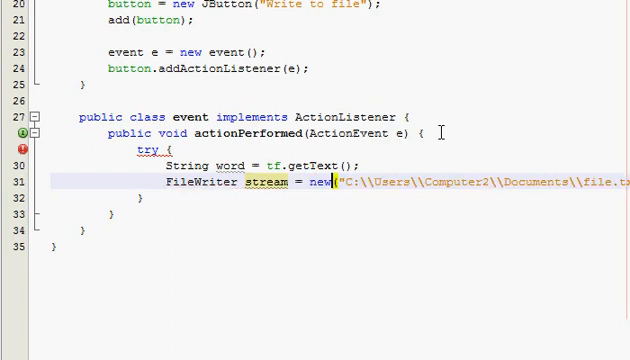
{"action": "type", "text": "FileWriter"}
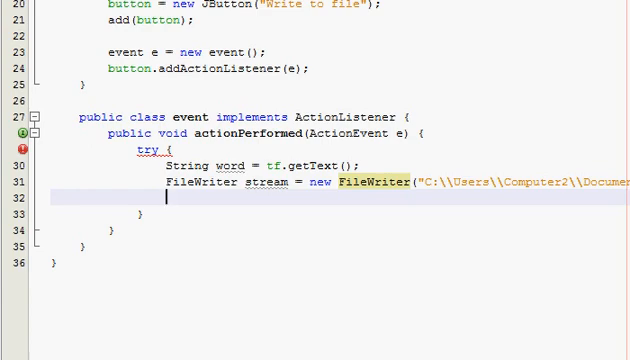
Step: Wrap the stream in BufferedWriter out = new BufferedWriter(stream);
{"action": "type", "text": "Buffered"}
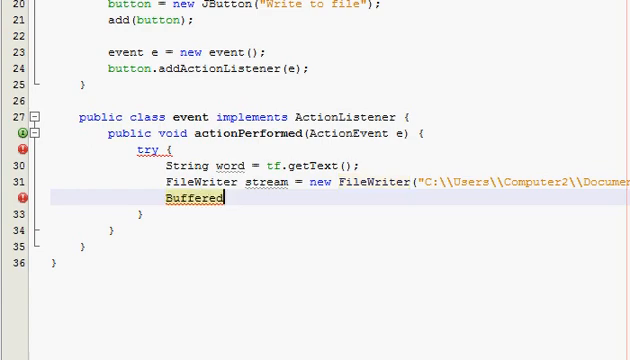
{"action": "type", "text": "Writer"}
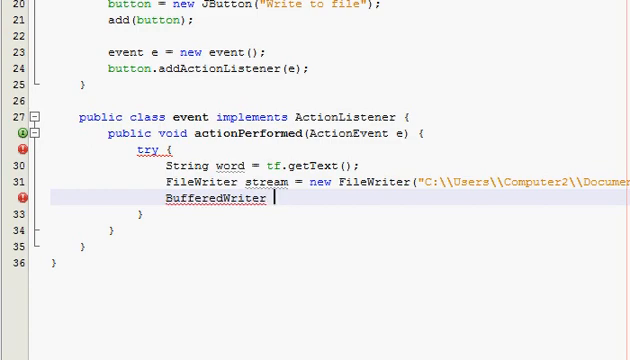
{"action": "type", "text": "out"}
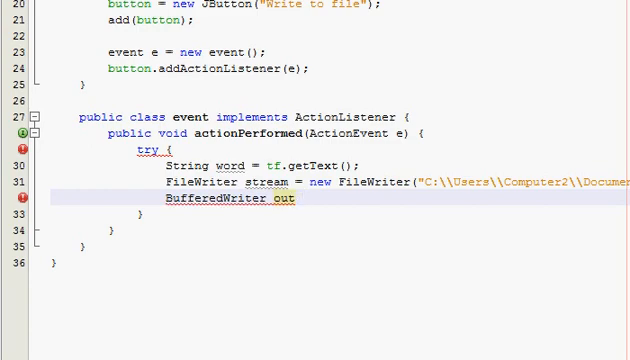
{"action": "type", "text": "= new Buf"}
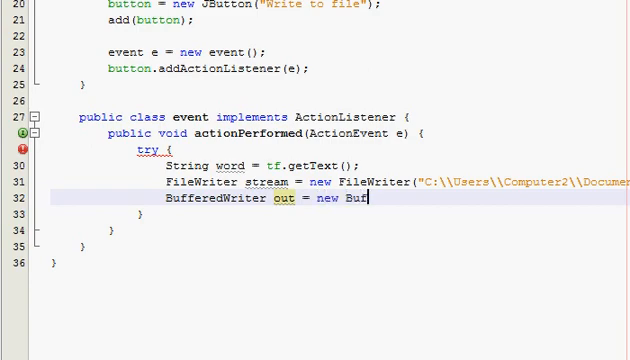
{"action": "type", "text": "feredWriter()"}
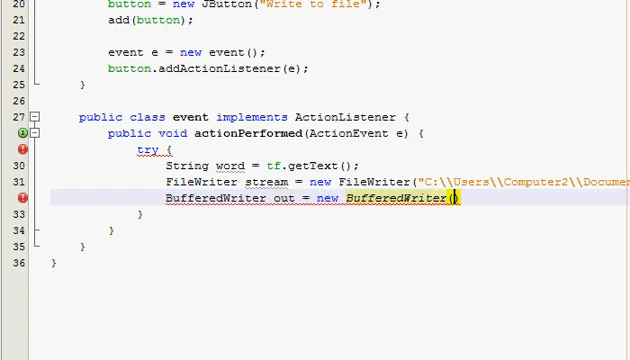
{"action": "type", "text": "st"}
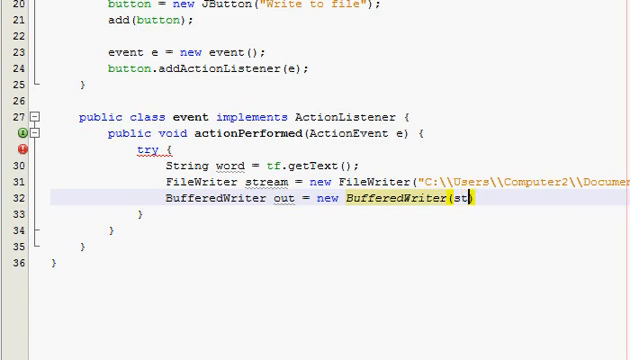
{"action": "type", "text": "ream);"}
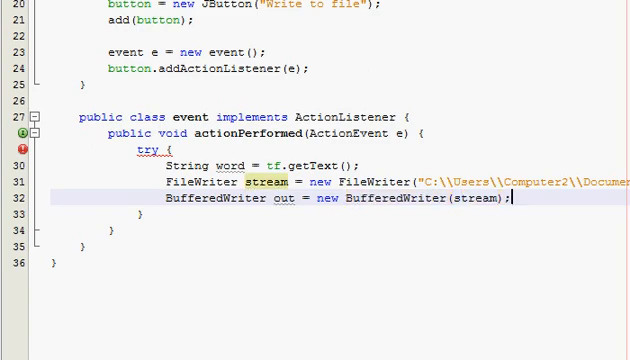
Step: Write out.write(word); and out.close(); with catch(Exception ex) {} after the try
{"action": "type", "text": "o"}
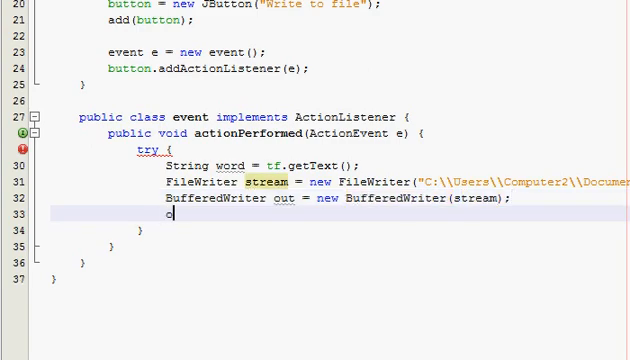
{"action": "type", "text": "ut.write(word);"}
{"action": "left_click", "coordinate": [340, 230]}
{"action": "type", "text": " catch(Exception) {"}
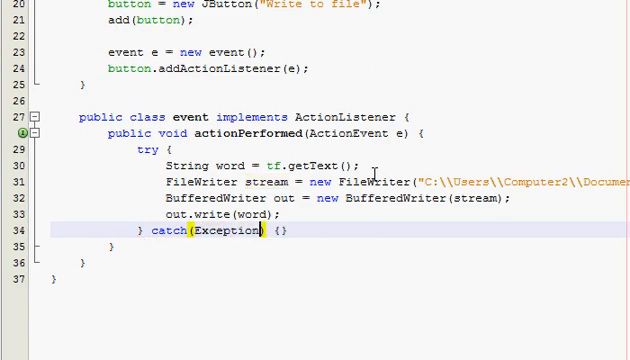
{"action": "type", "text": "ex"}
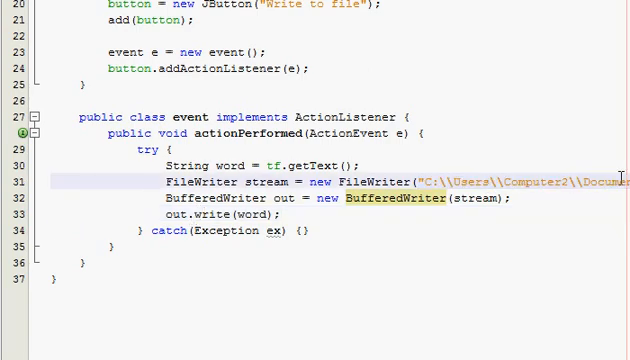
{"action": "double_click", "coordinate": [448, 180]}
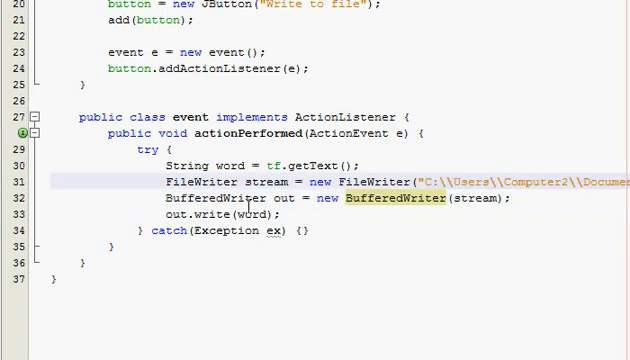
{"action": "mouse_move", "coordinate": [426, 180]}
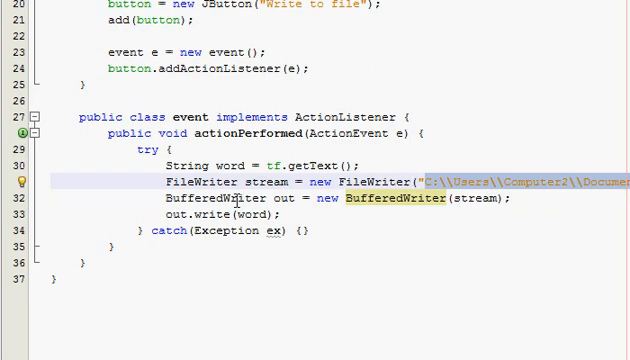
{"action": "double_click", "coordinate": [200, 206]}
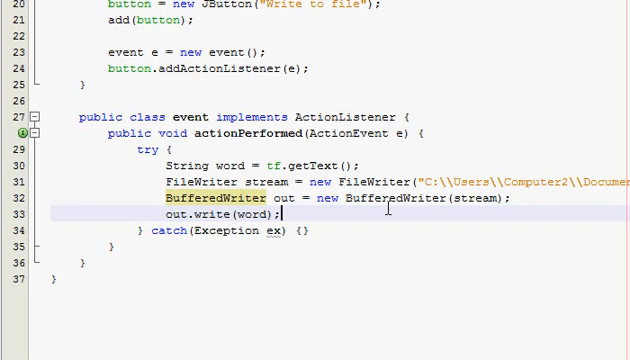
{"action": "type", "text": "out.c"}
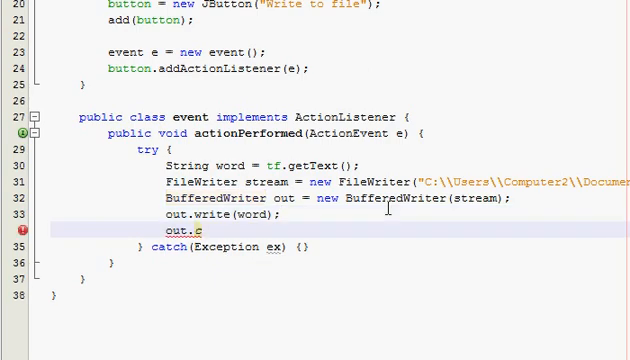
{"action": "type", "text": "lose();"}
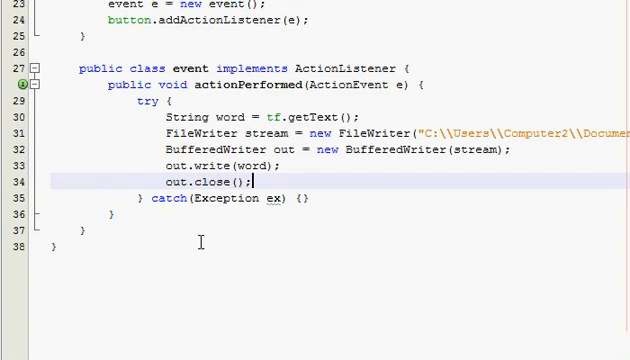
{"action": "key", "text": "enter"}
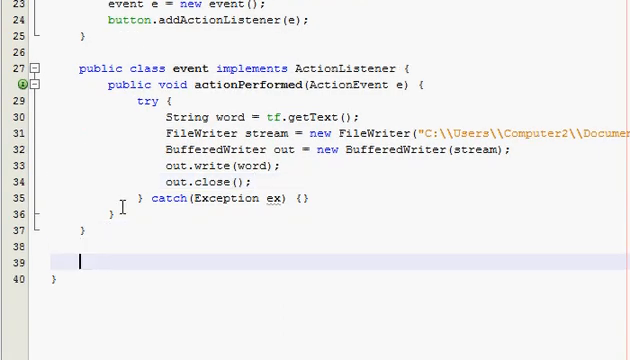
Step: Write public static void main(String[] args) creating InputOutput gui = new InputOutput()
{"action": "type", "text": "public static void main(S"}
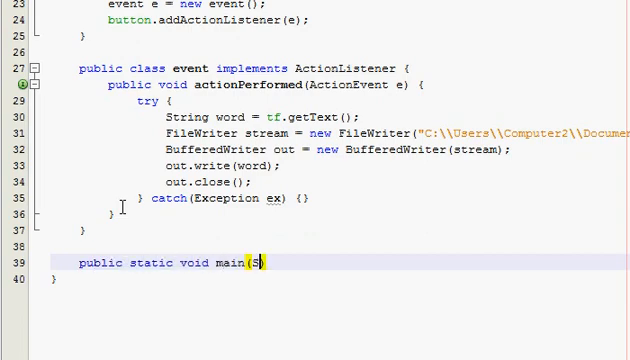
{"action": "type", "text": "tring[] args"}
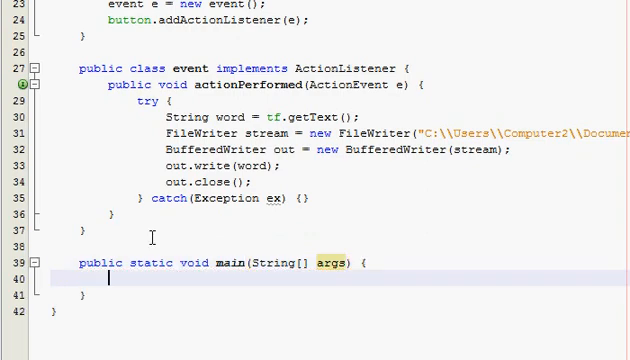
{"action": "scroll", "scroll_direction": "down", "scroll_amount": 3}
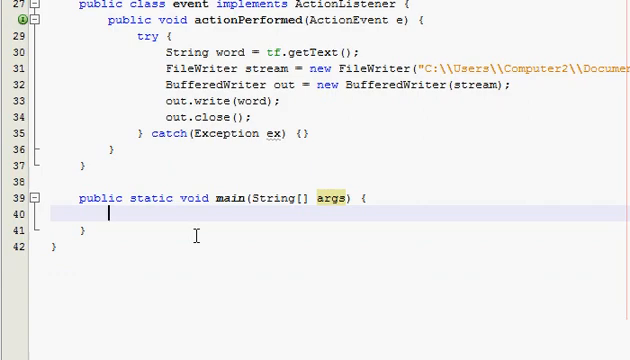
{"action": "type", "text": "InputOutput gui = new"}
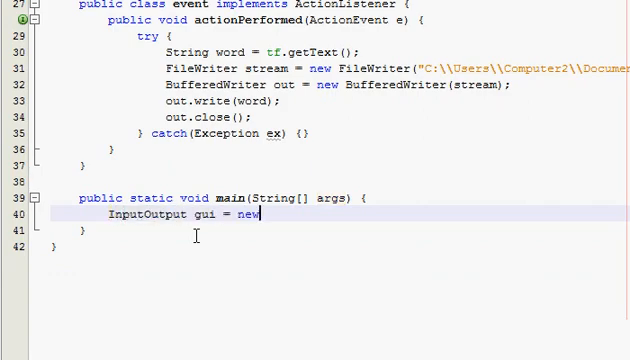
{"action": "type", "text": "InputOutput();"}
{"action": "type", "text": "g"}
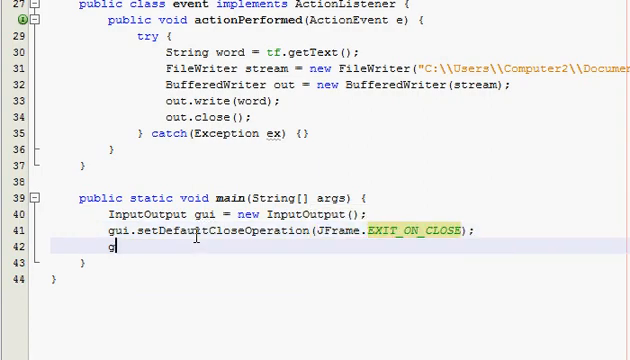
Step: Set exit-on-close, size 300 by 150, title "Wrtier", setVisible(true), and run the program
{"action": "type", "text": "setSize(300,150);"}
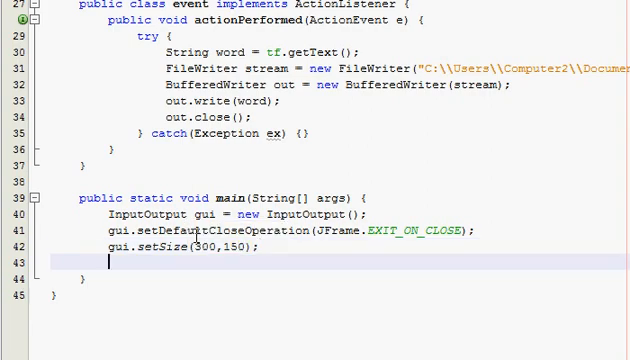
{"action": "type", "text": "gui.settitle(\"Wrtier\");"}
{"action": "type", "text": "gui.setVisible(true);"}
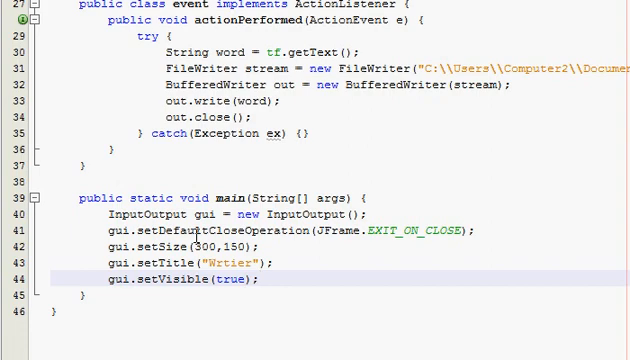
{"action": "left_click", "coordinate": [258, 276]}
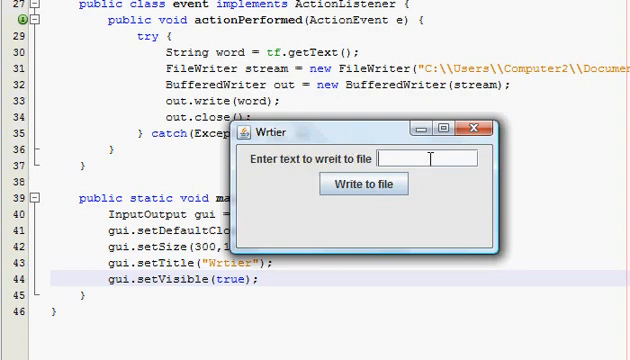
{"action": "mouse_move", "coordinate": [524, 148]}
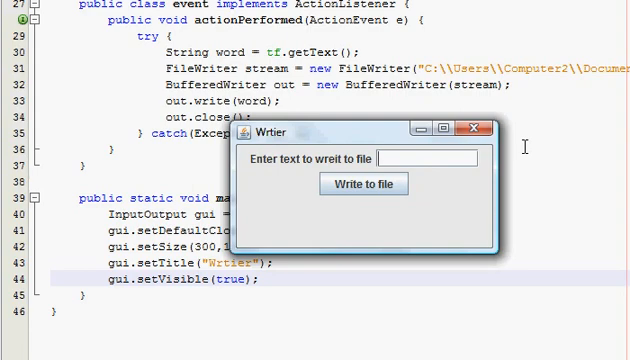
Step: Enter hello in the Wrtier window's text field and write it to file.txt
{"action": "type", "text": "hello"}
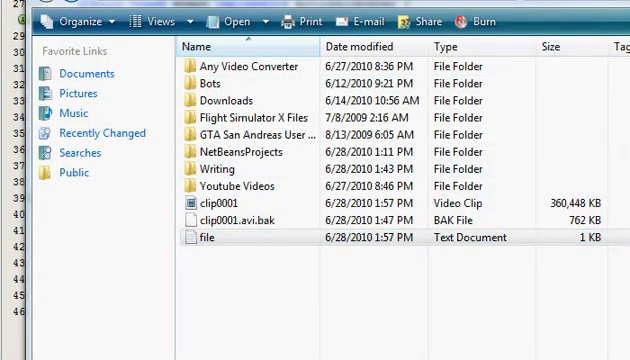
Step: View file.txt in Notepad to confirm it contains "hello"
{"action": "double_click", "coordinate": [204, 238]}
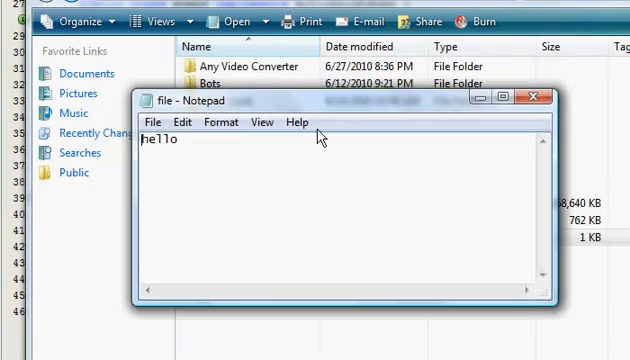
{"action": "left_click", "coordinate": [520, 96]}
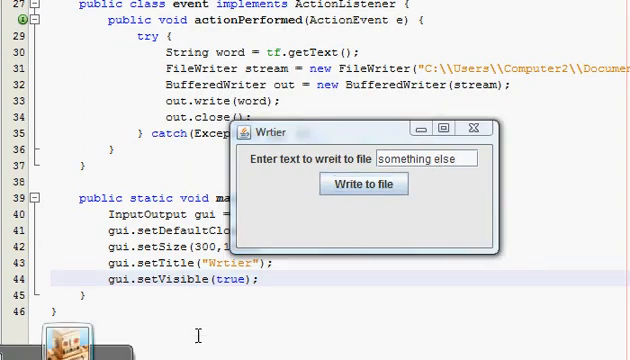
Step: Write "something else" to the file and reopen file.txt to verify
{"action": "left_click", "coordinate": [362, 184]}
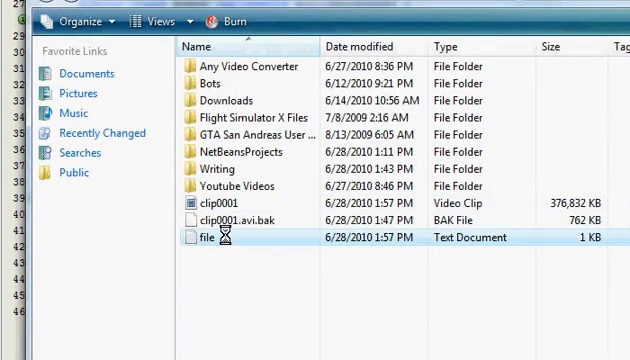
{"action": "double_click", "coordinate": [204, 236]}
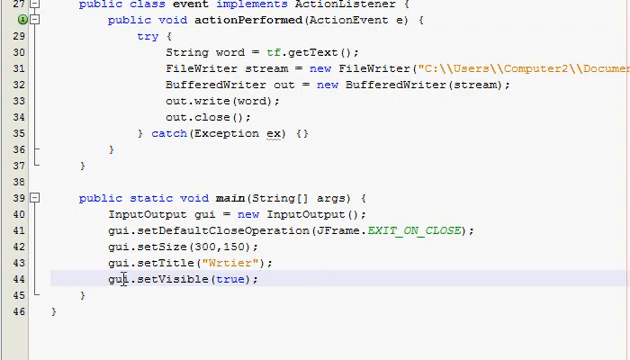
Step: Scroll up through the finished InputOutput source in the editor
{"action": "scroll", "scroll_direction": "up", "scroll_amount": 3}
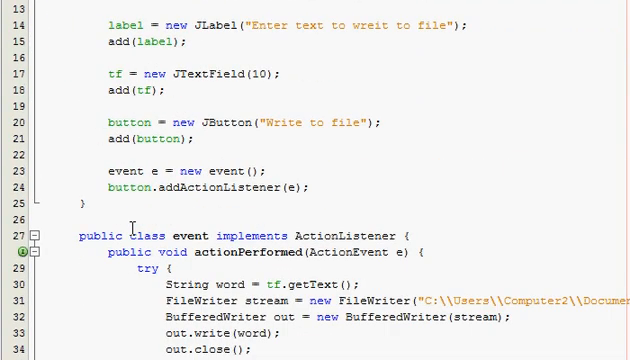